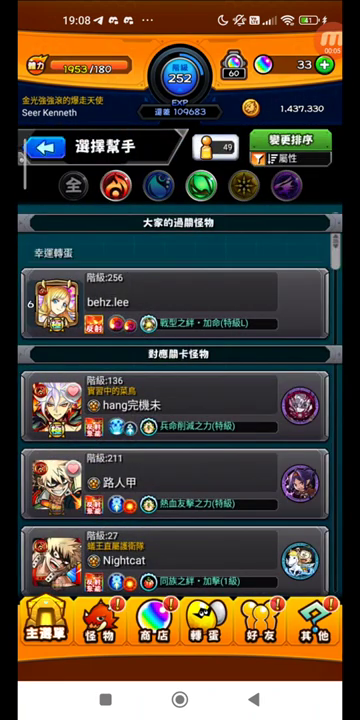
# Choose a helper from the 選擇幫手 list, bringing up the 選擇隊伍 team lineup.
pyautogui.scroll(-3)
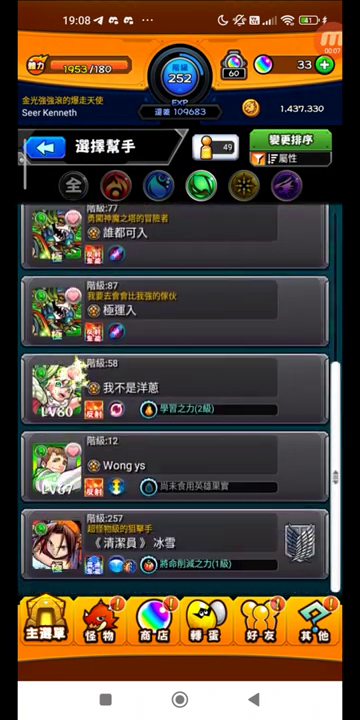
pyautogui.click(42, 146)
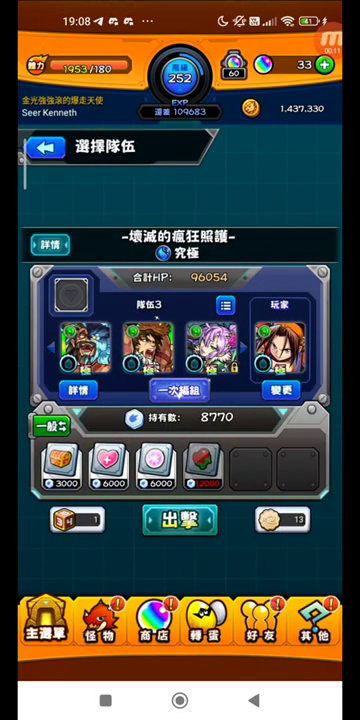
# Launch the quest via 出擊 so the team and helper enter the battle stage.
pyautogui.click(180, 520)
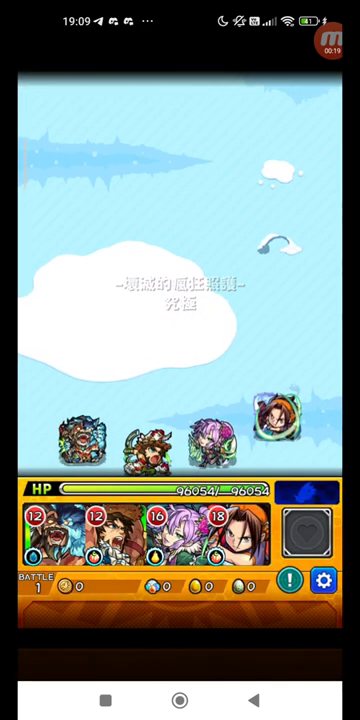